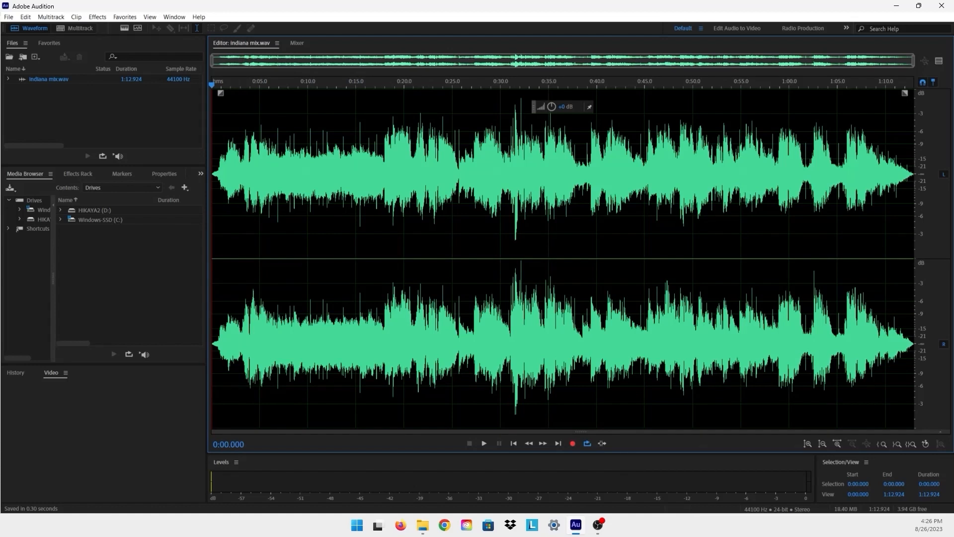
# - Show the Stereo Imagery effects, including Center Channel Extractor, from the Effects menu
pyautogui.click(97, 16)
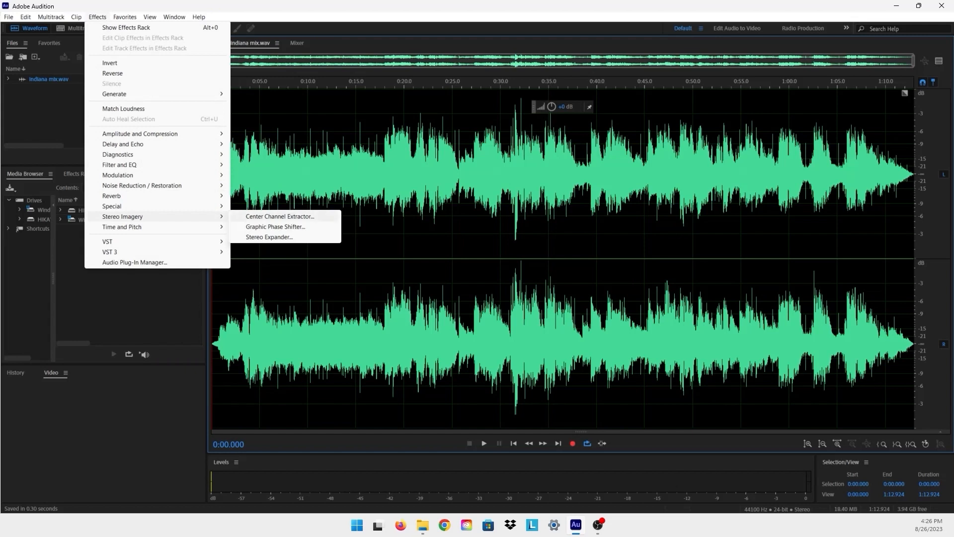
# - Open Center Channel Extractor and load its Vocal Remove preset
pyautogui.click(280, 218)
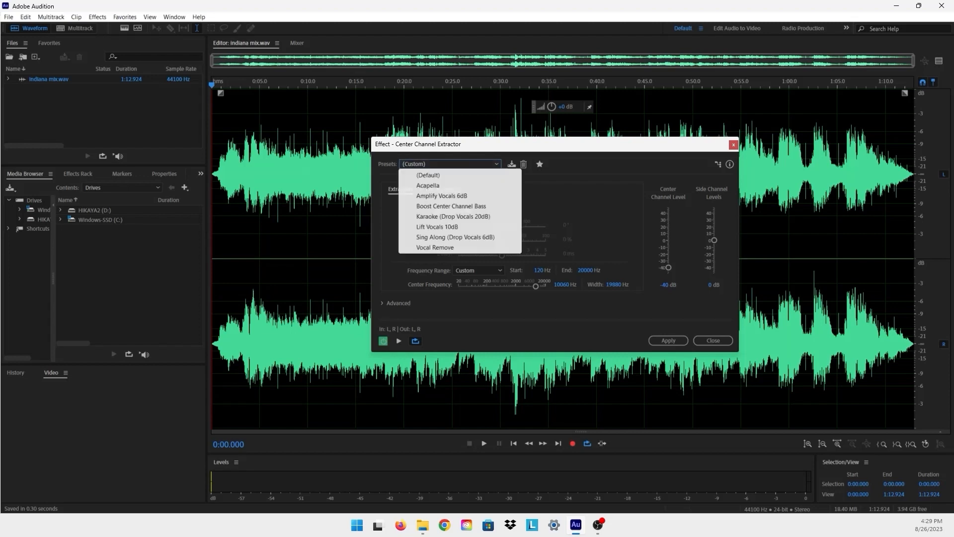
pyautogui.moveTo(441, 195)
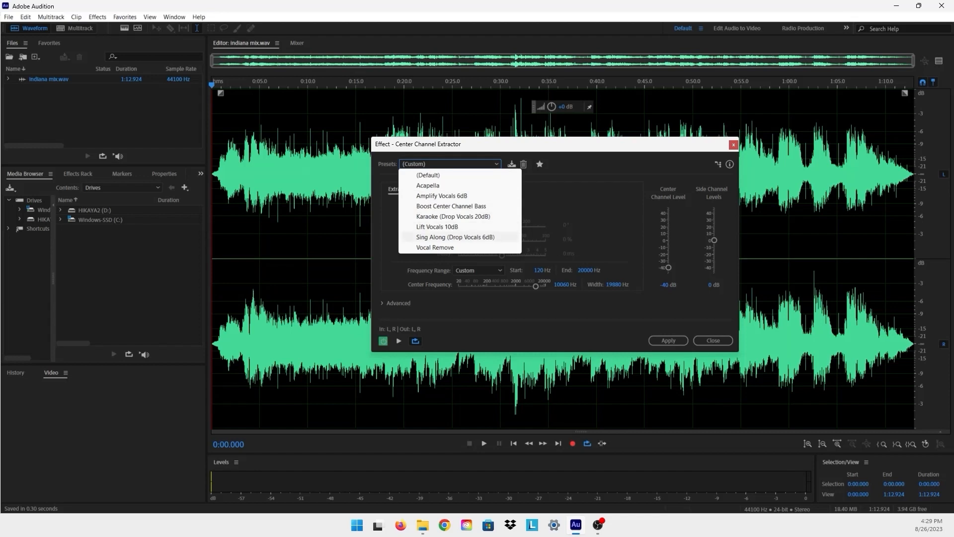
pyautogui.moveTo(453, 217)
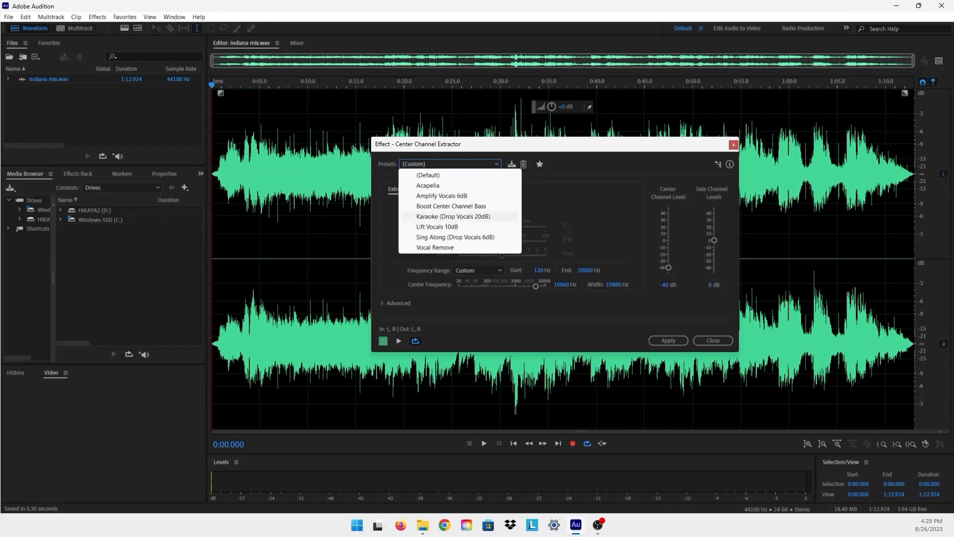
pyautogui.moveTo(436, 226)
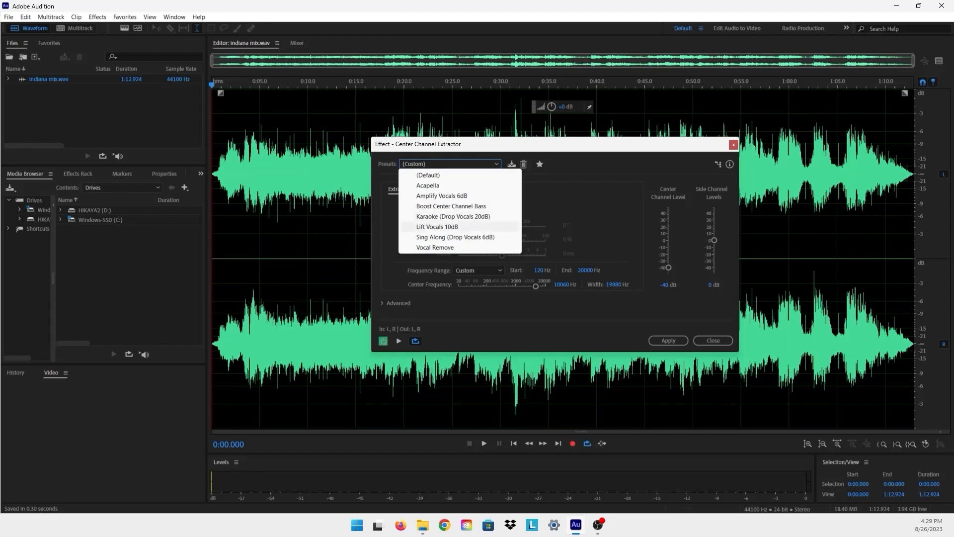
pyautogui.moveTo(455, 236)
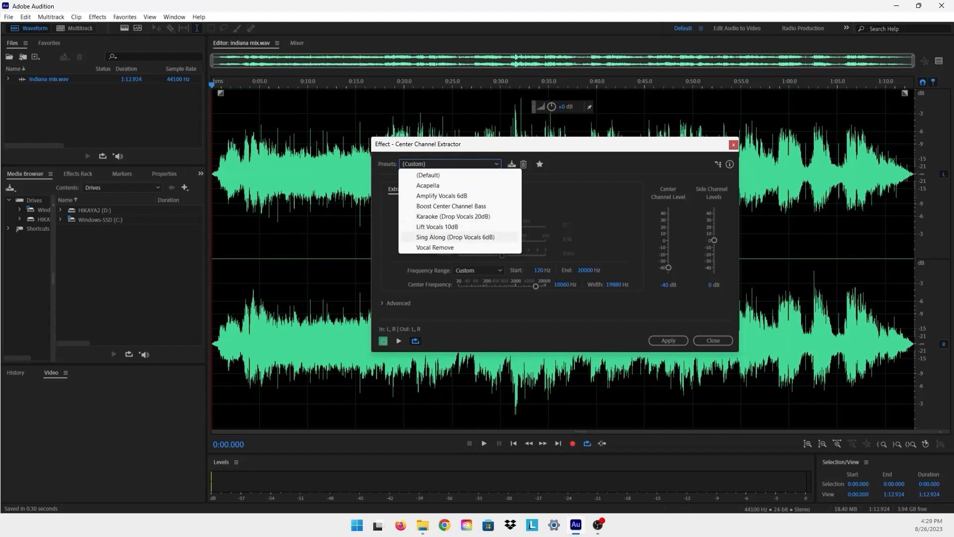
pyautogui.moveTo(436, 226)
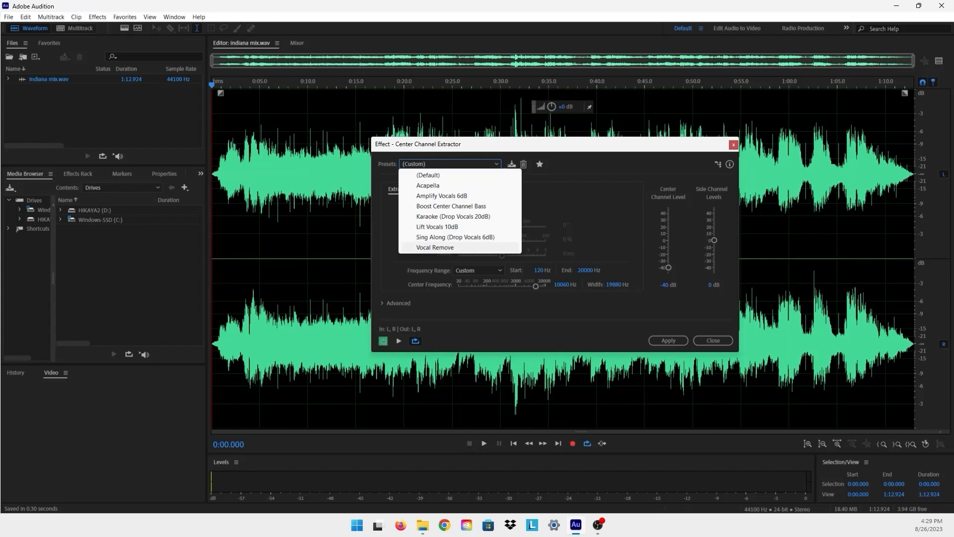
pyautogui.click(434, 247)
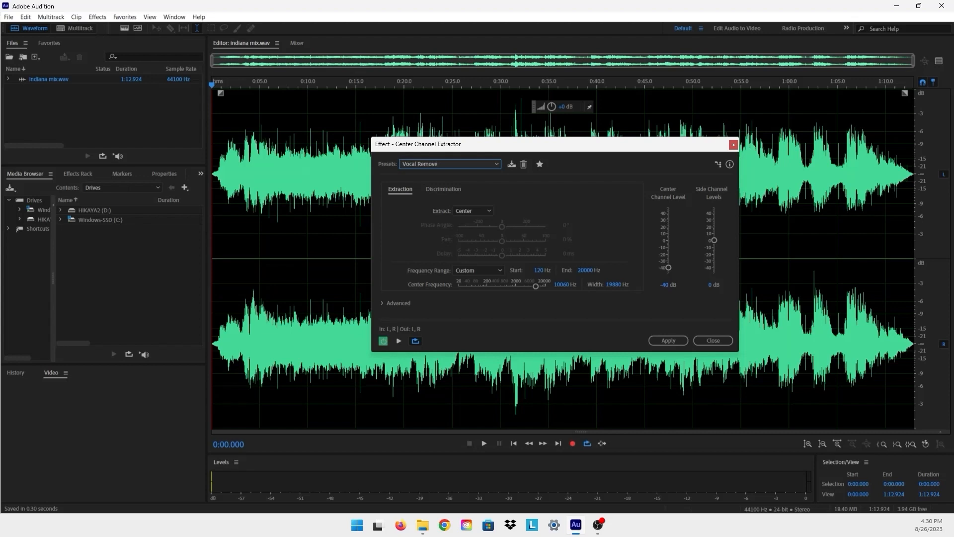
pyautogui.press('space')
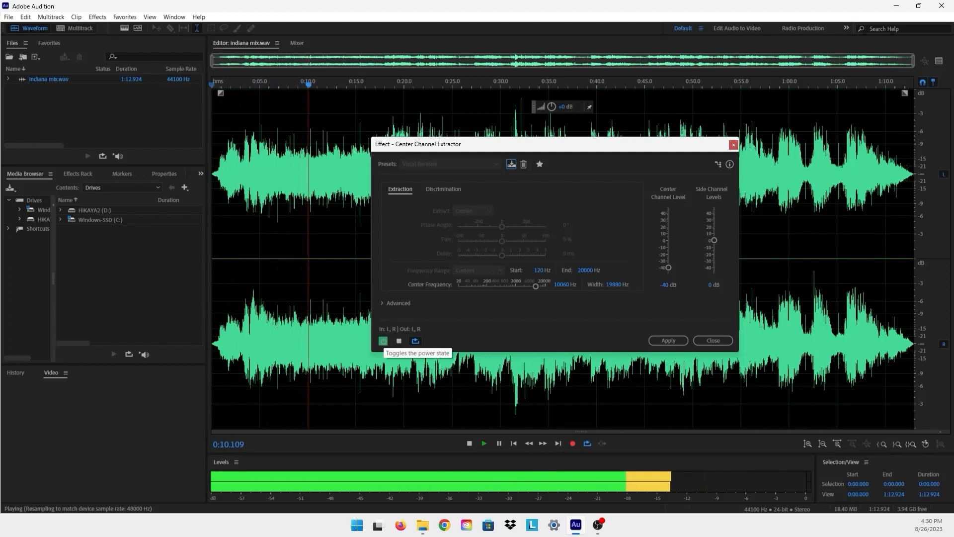
pyautogui.click(469, 443)
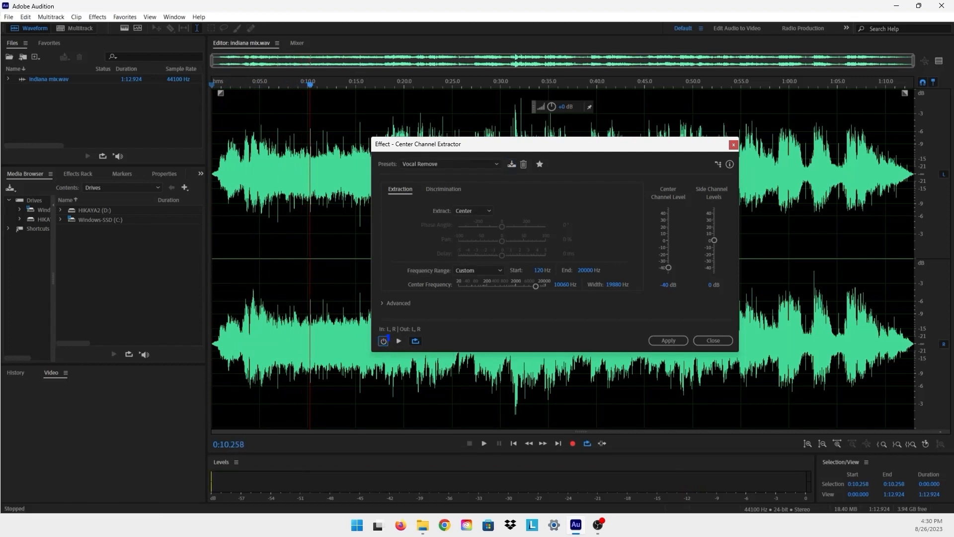
pyautogui.press('space')
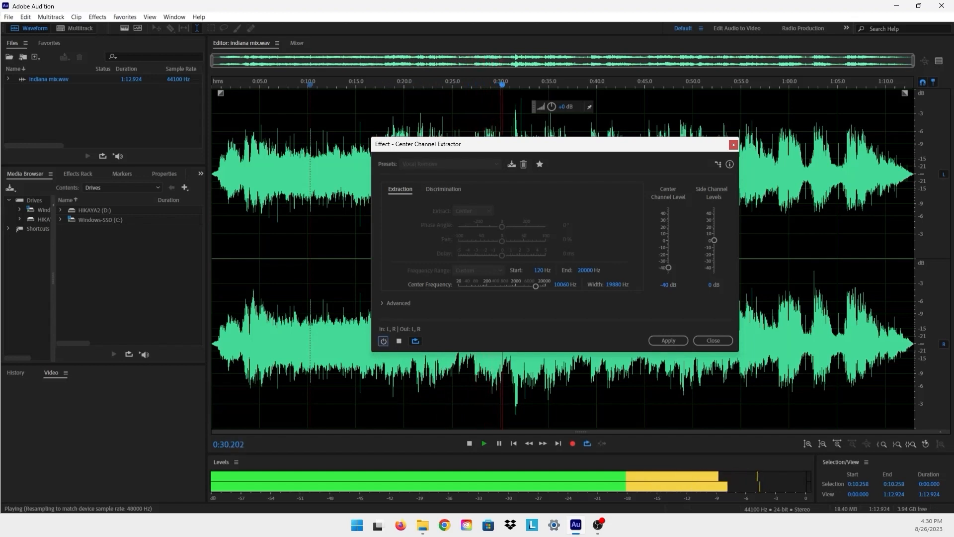
pyautogui.press('space')
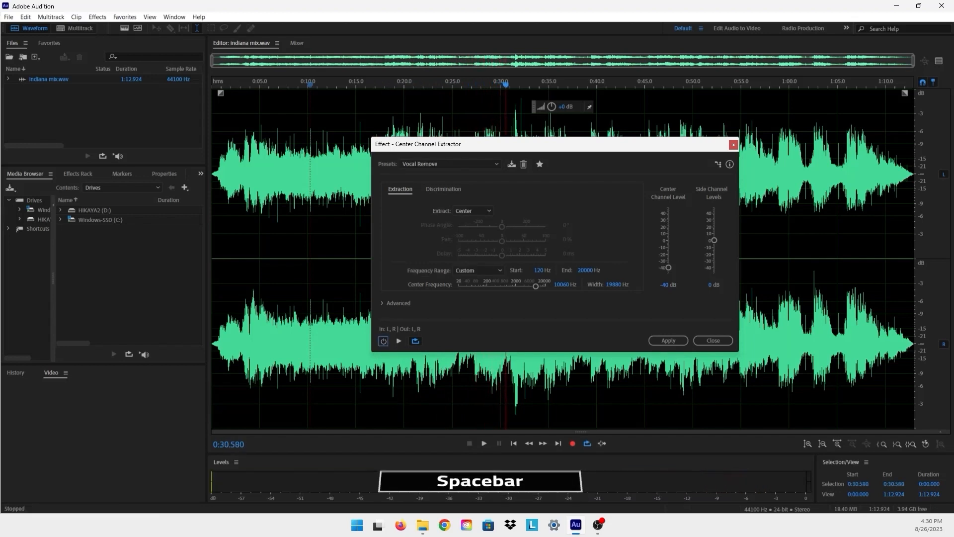
pyautogui.press('space')
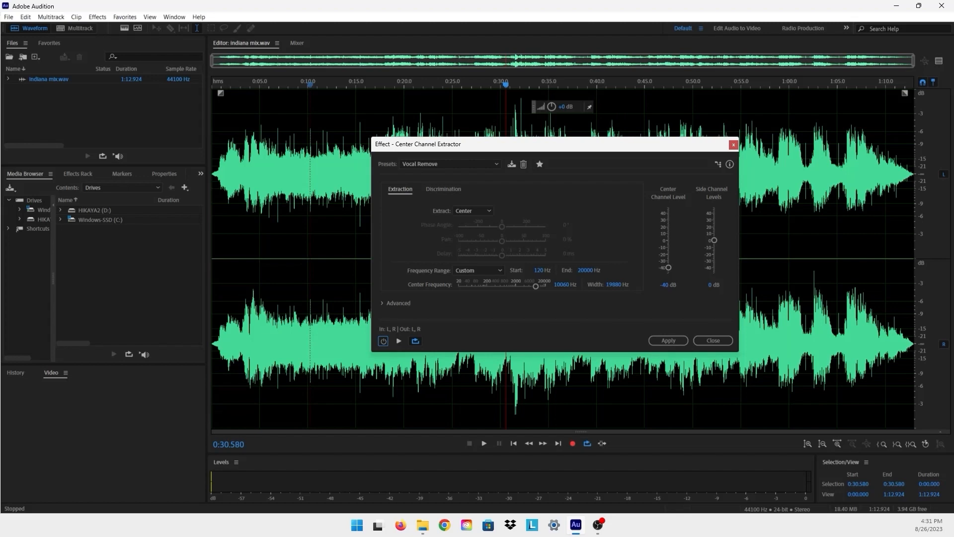
pyautogui.click(383, 341)
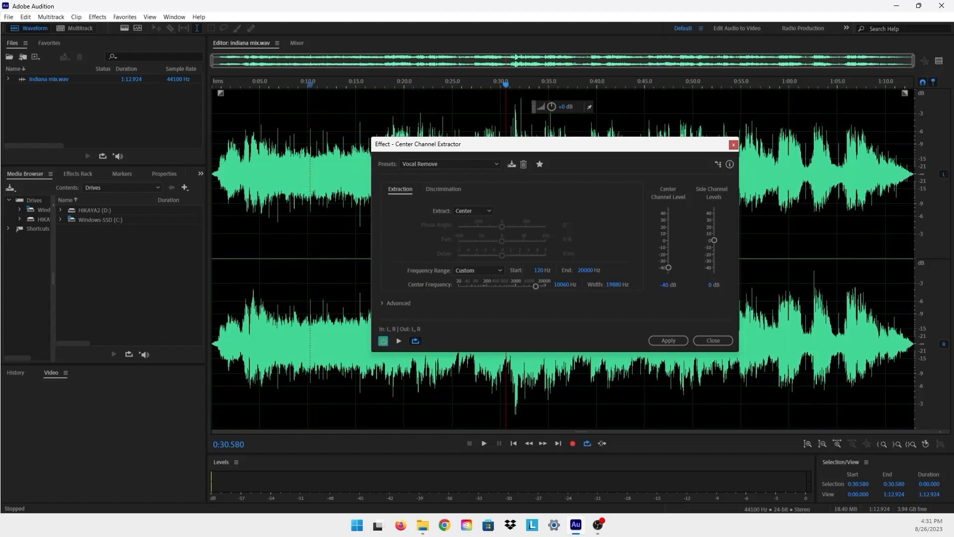
# - Preview indiana mix.wav with the Vocal Remove effect, starting and stopping playback
pyautogui.press('space')
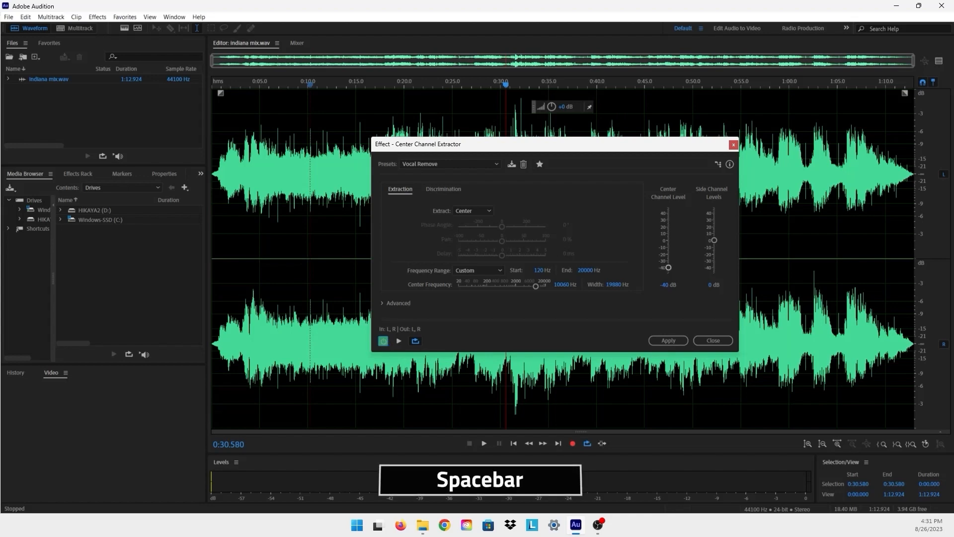
pyautogui.press('space')
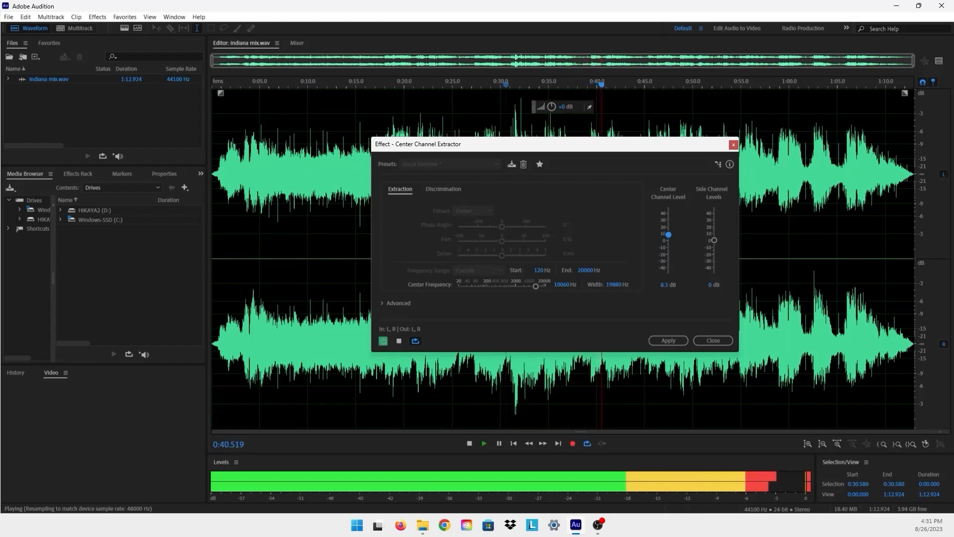
pyautogui.press('space')
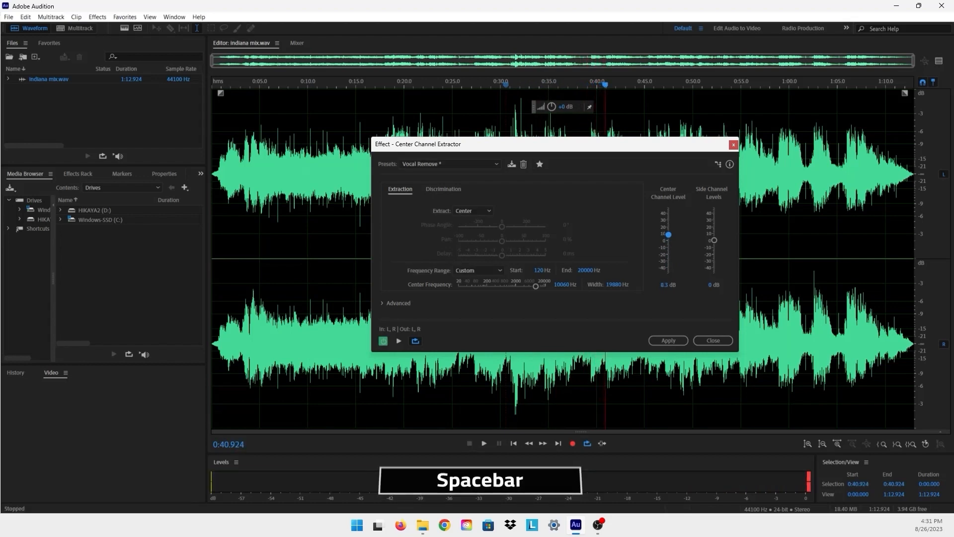
pyautogui.press('space')
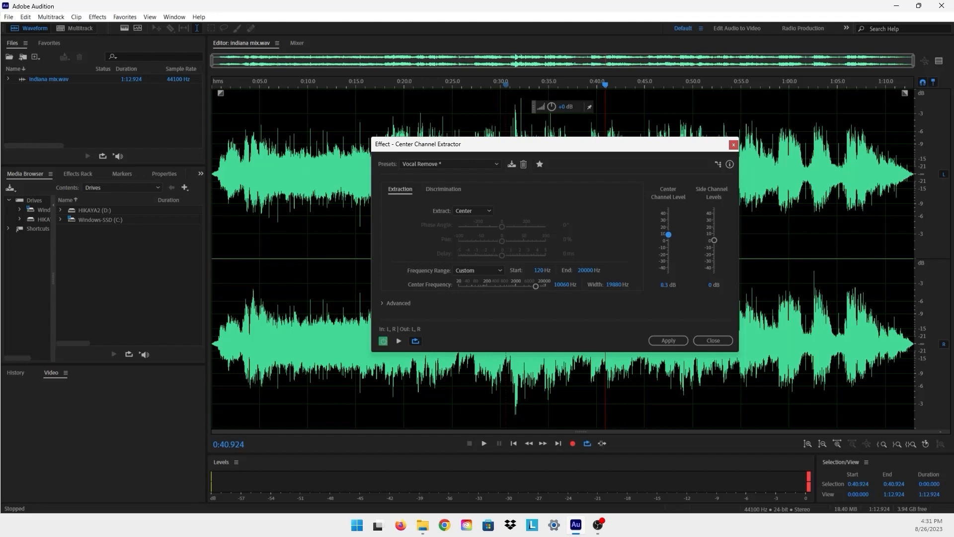
# - Lower the Center Channel Level to -48 dB and preview the result
pyautogui.moveTo(667, 234); pyautogui.dragTo(667, 260)
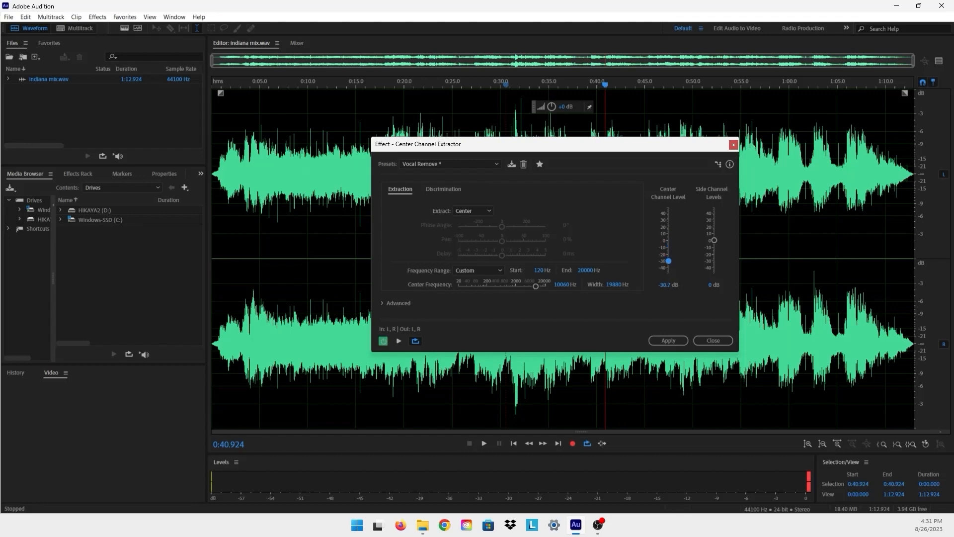
pyautogui.moveTo(668, 260); pyautogui.dragTo(667, 273)
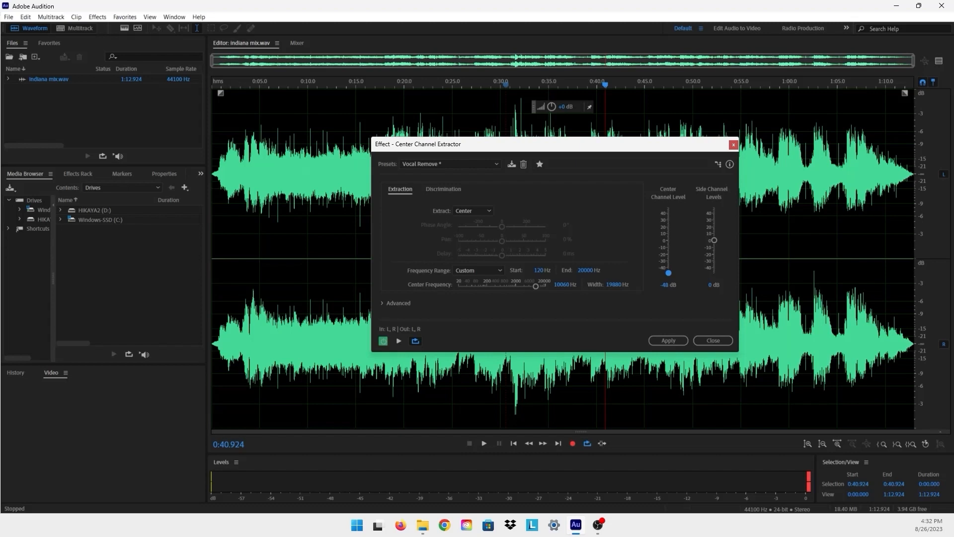
pyautogui.press('space')
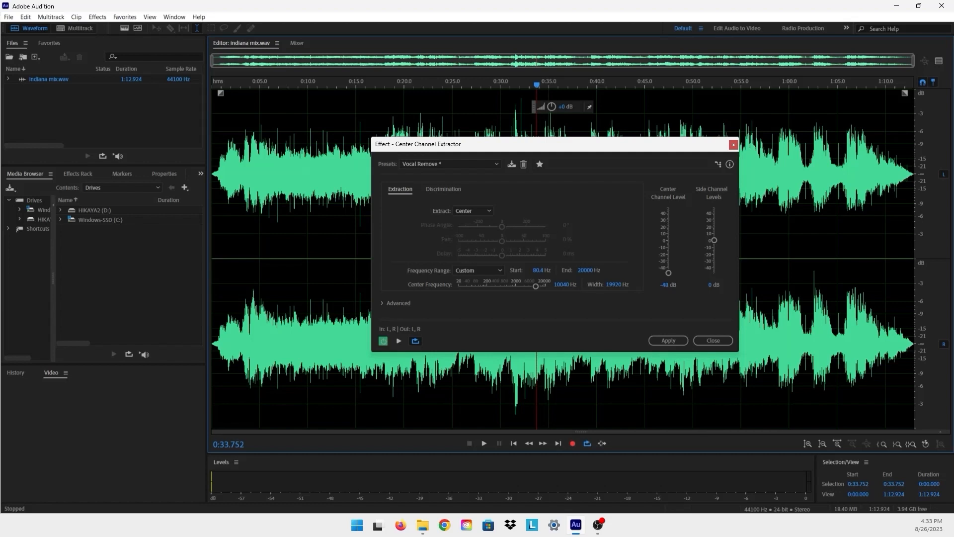
# - Preview the song with the frequency range narrowed to about 80–1365 Hz
pyautogui.press('space')
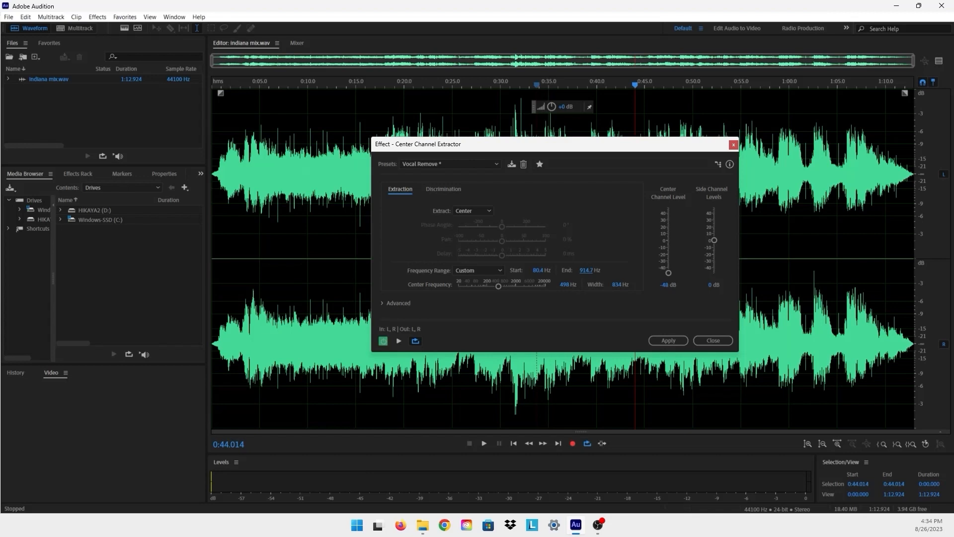
pyautogui.press('space')
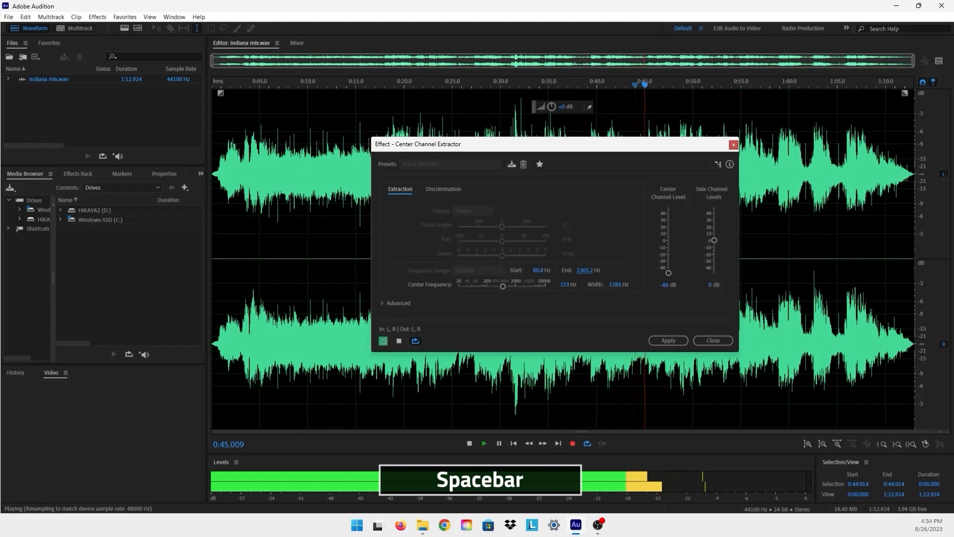